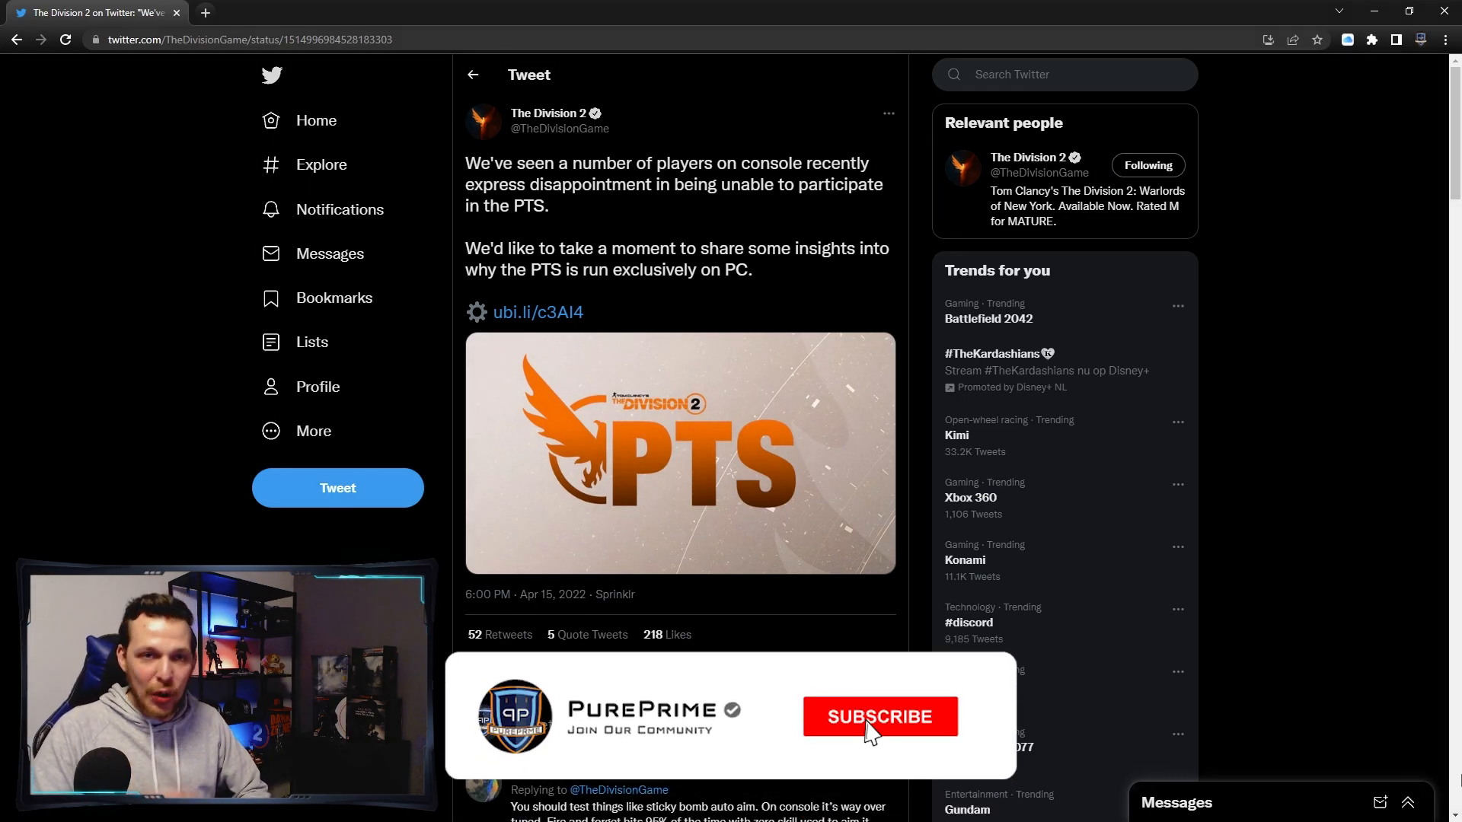
- Follow the tweet's ubi.li link to the forum post and scroll to Console Certification Process
{"action": "left_click", "coordinate": [877, 717]}
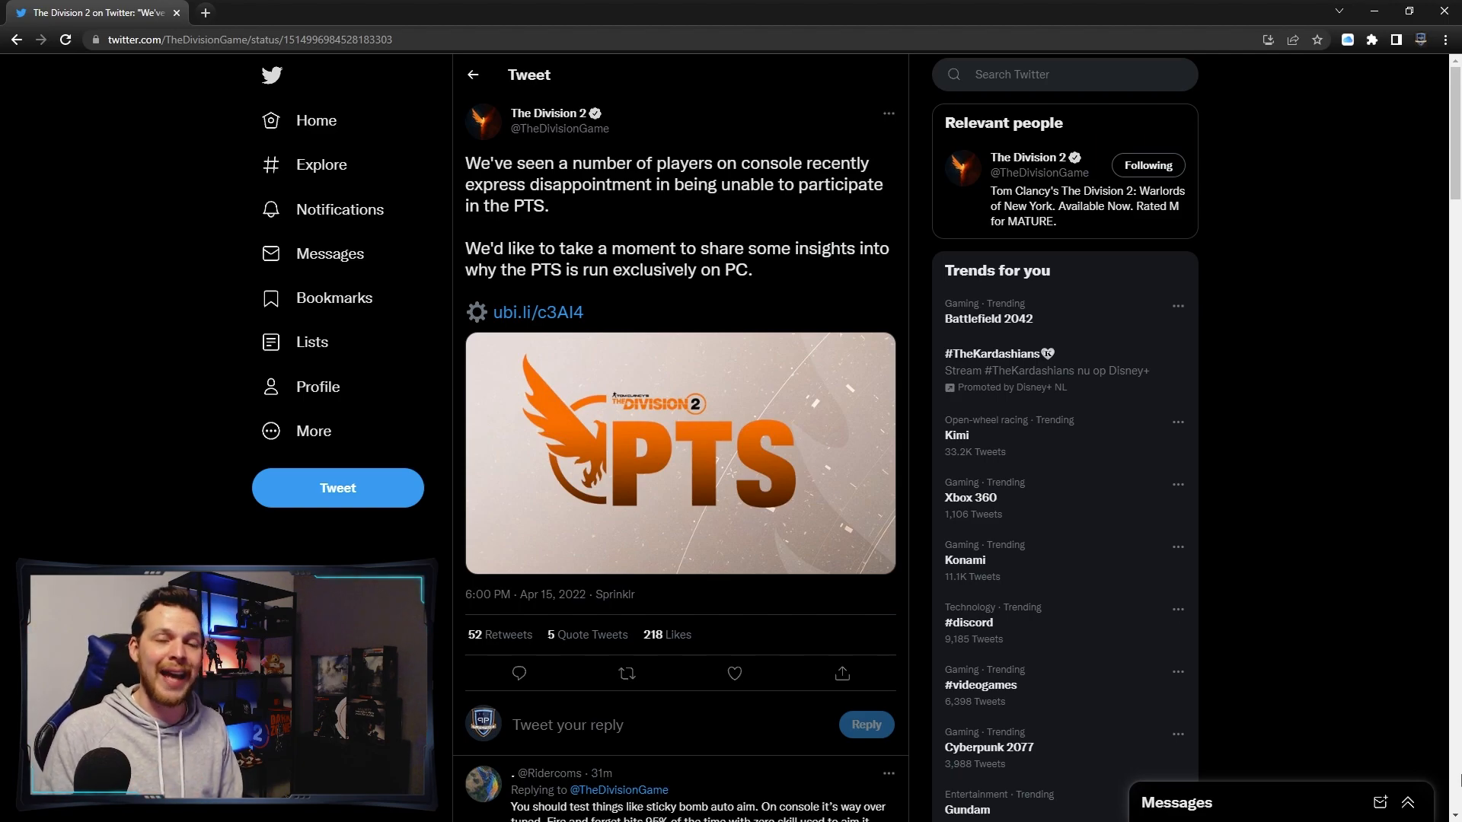
{"action": "mouse_move", "coordinate": [1439, 791]}
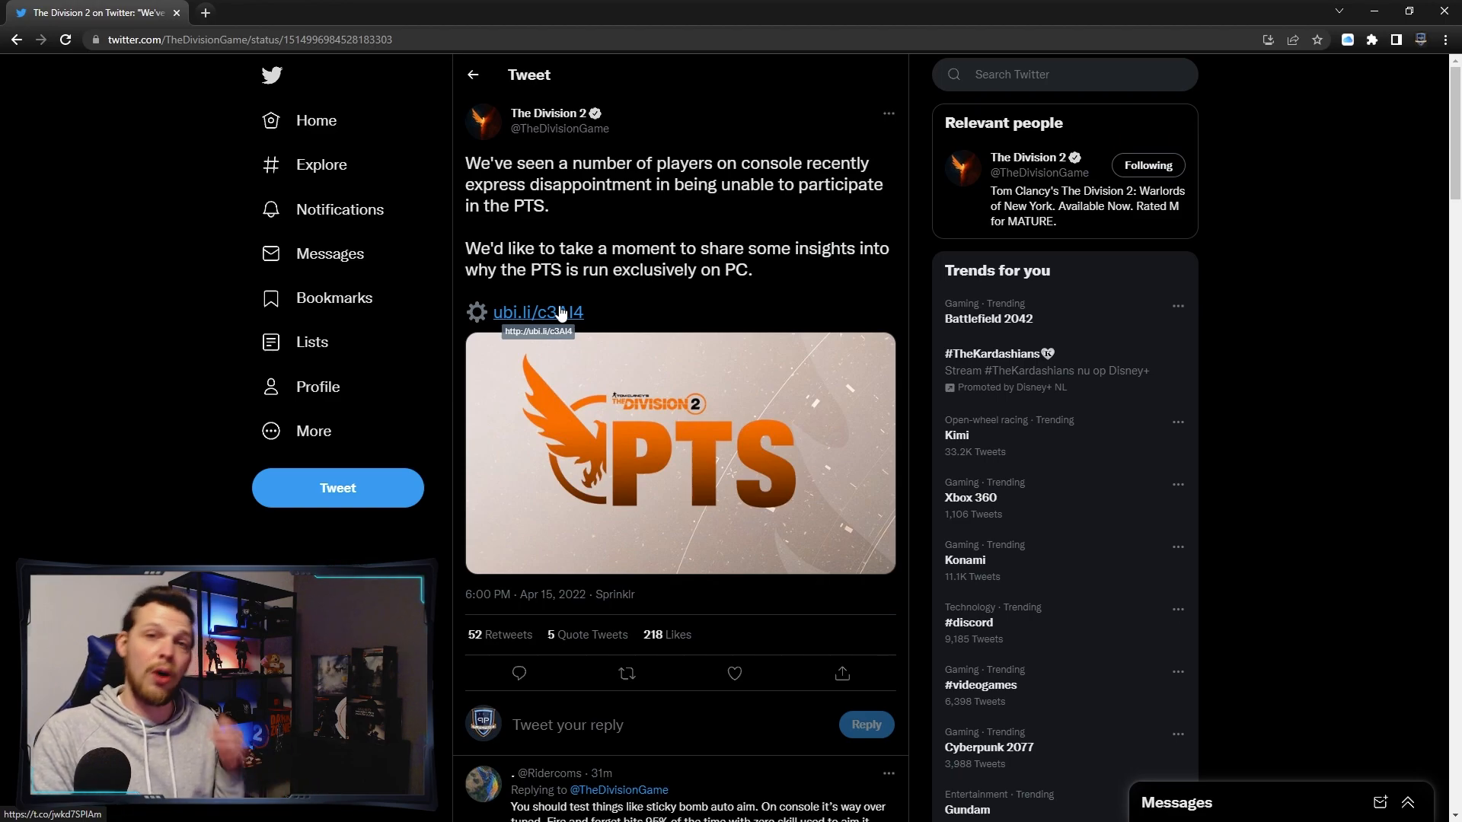
{"action": "left_click", "coordinate": [538, 312]}
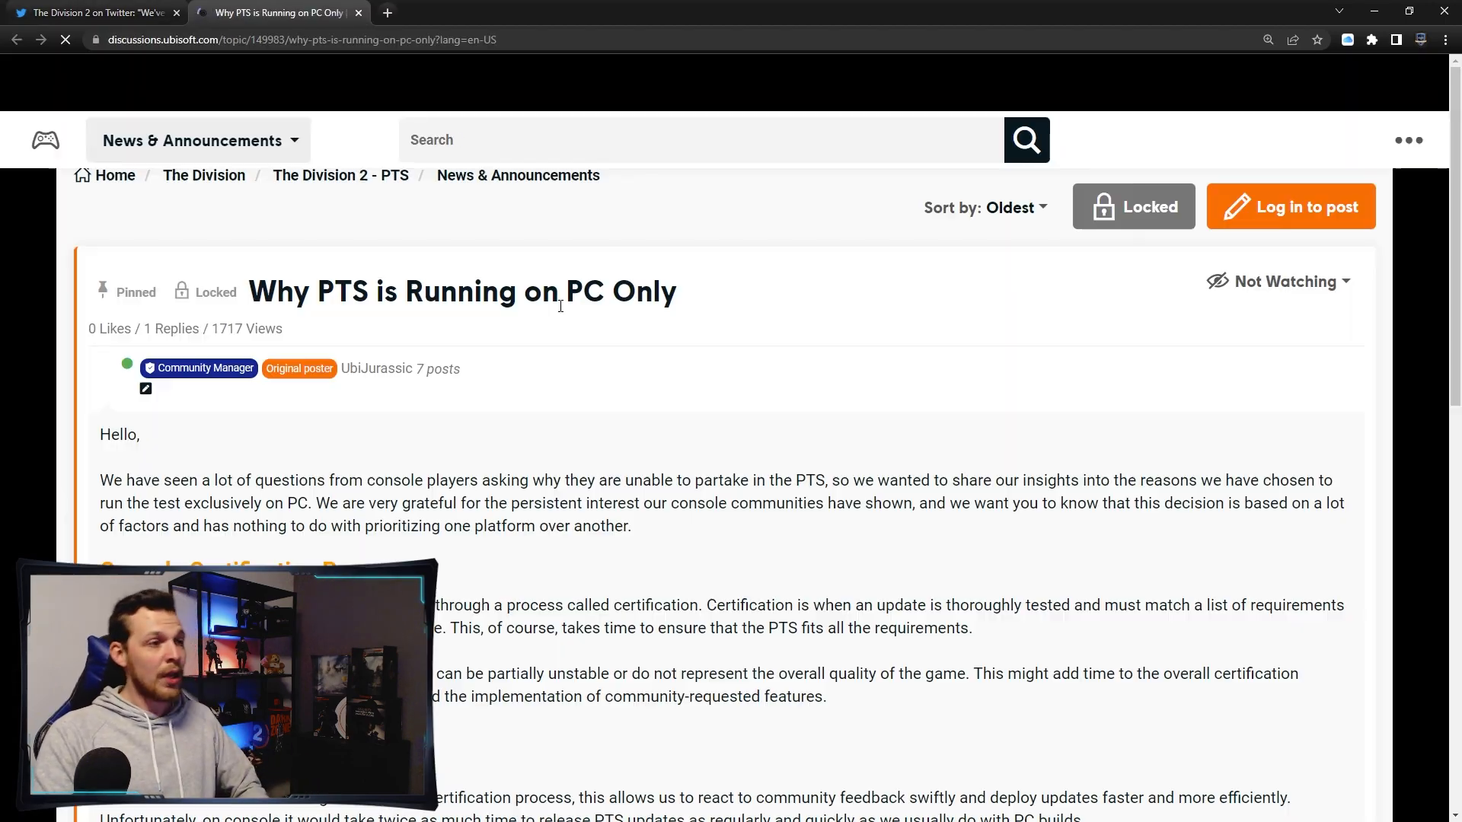
{"action": "scroll", "scroll_direction": "down", "scroll_amount": 3}
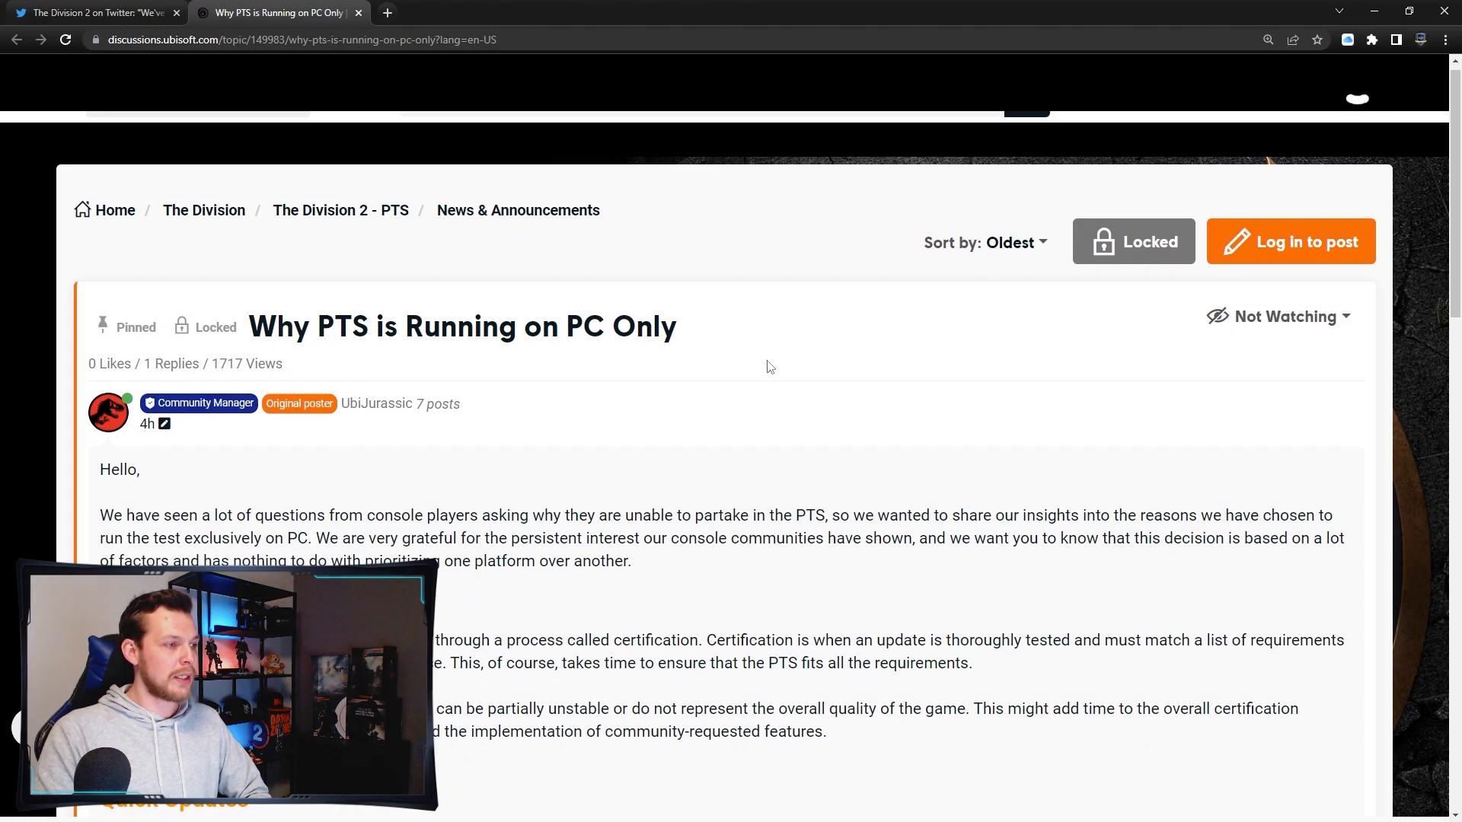
{"action": "scroll", "scroll_direction": "down", "scroll_amount": 3}
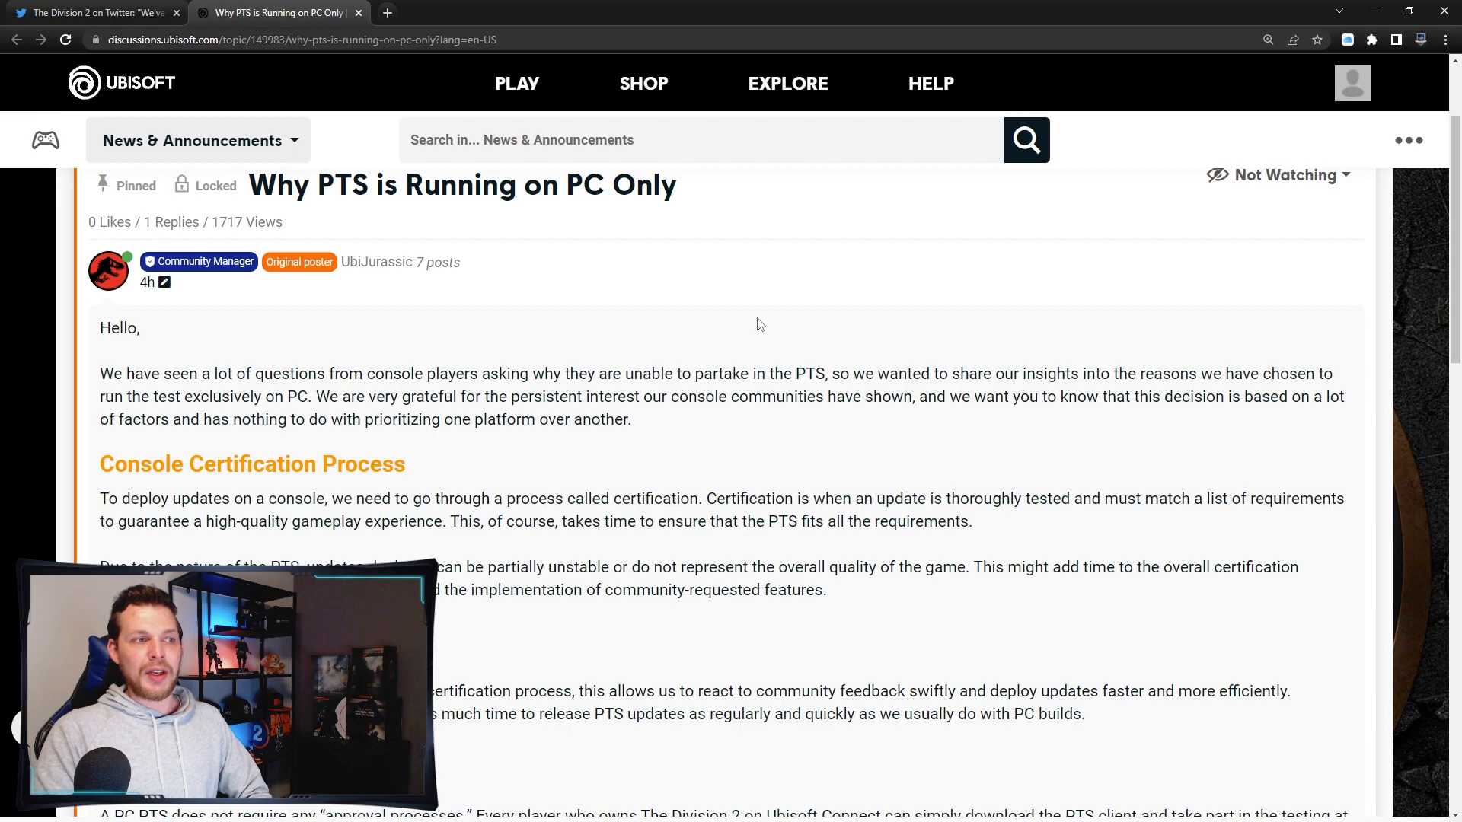
{"action": "scroll", "scroll_direction": "down", "scroll_amount": 3}
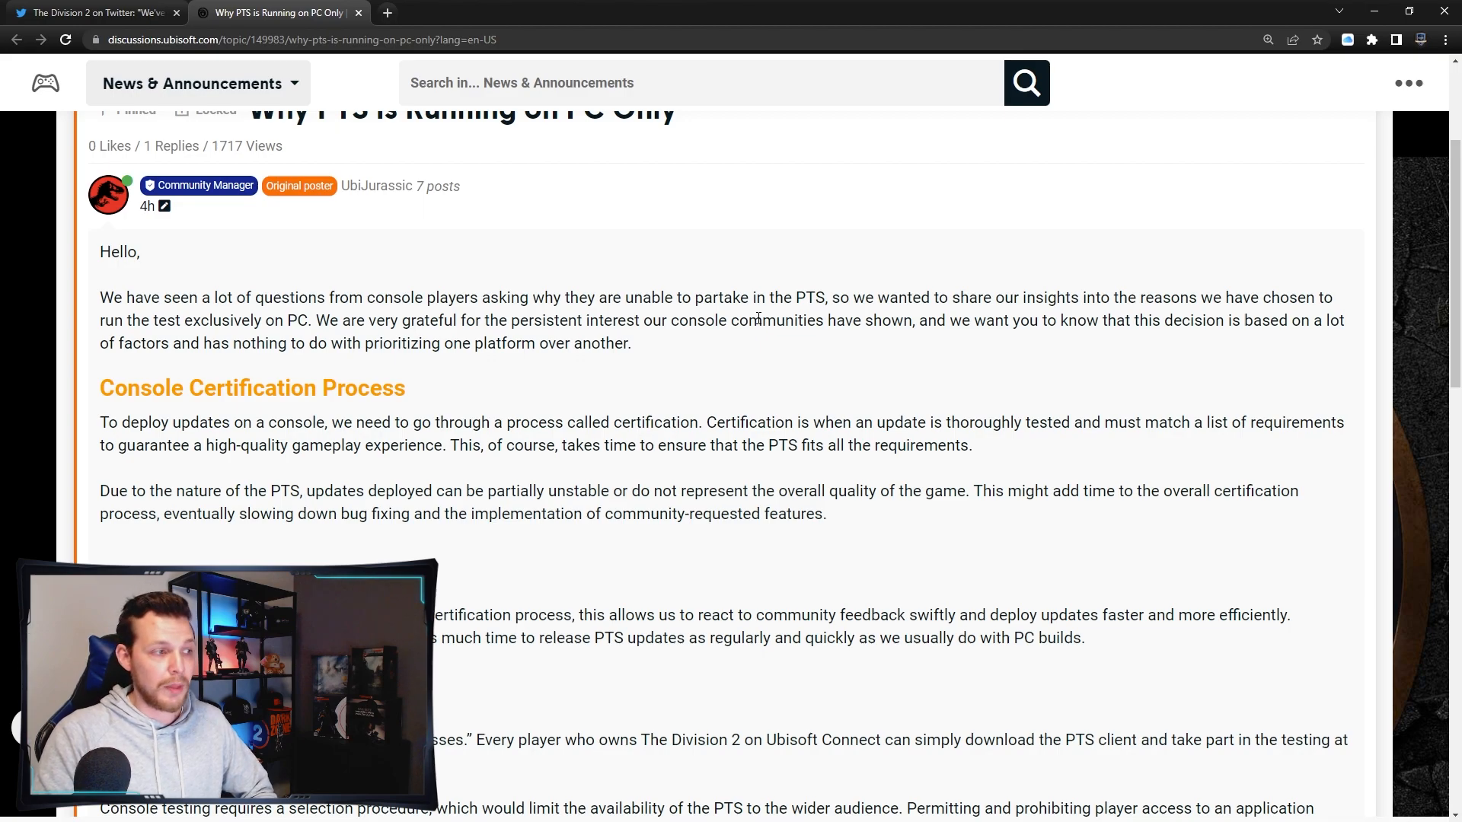
- Scroll past Console Certification Process to the Quick Updates and Selection Criteria sections
{"action": "scroll", "scroll_direction": "down", "scroll_amount": 3}
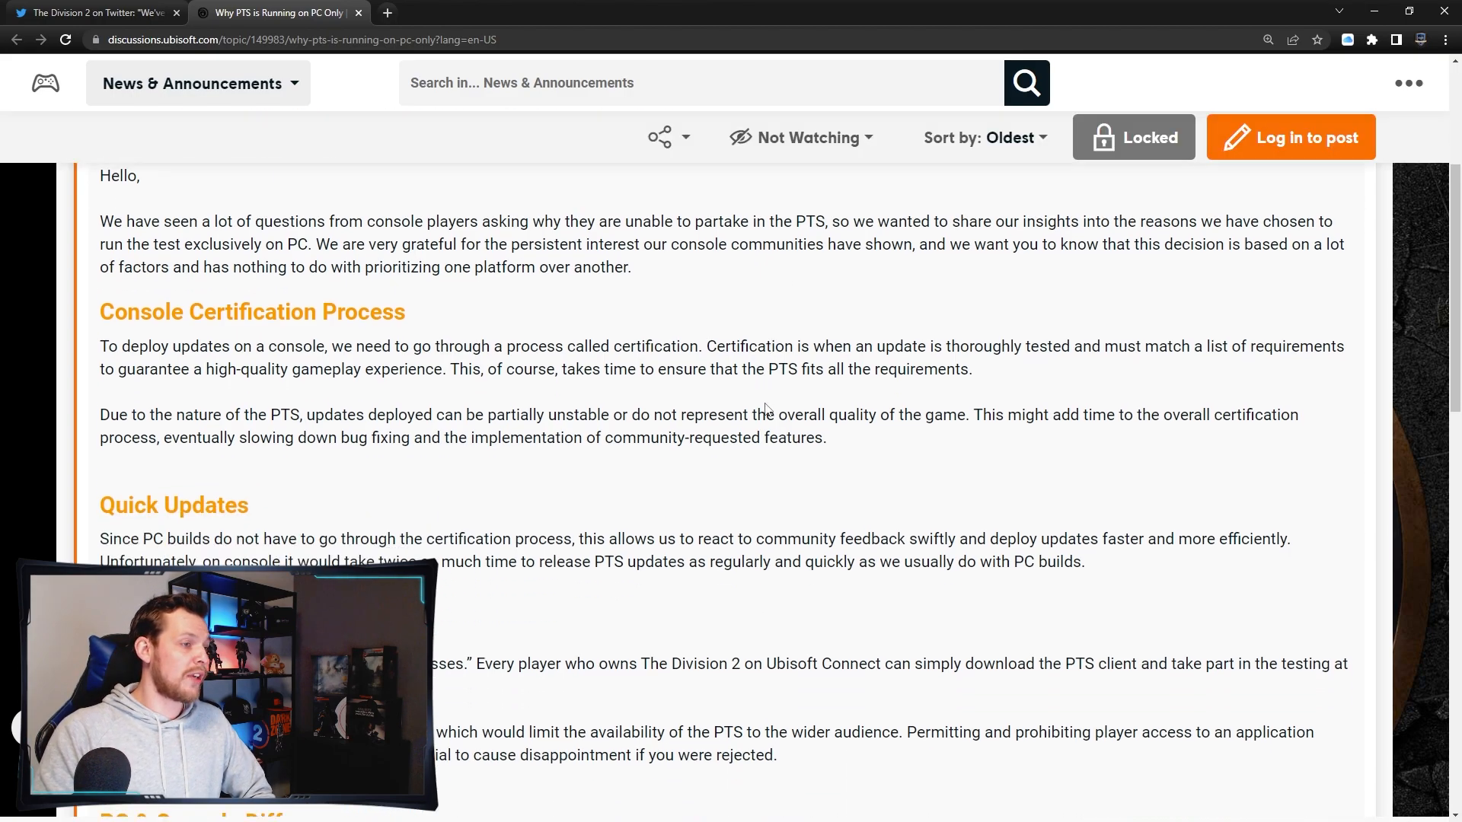
{"action": "scroll", "scroll_direction": "down", "scroll_amount": 3}
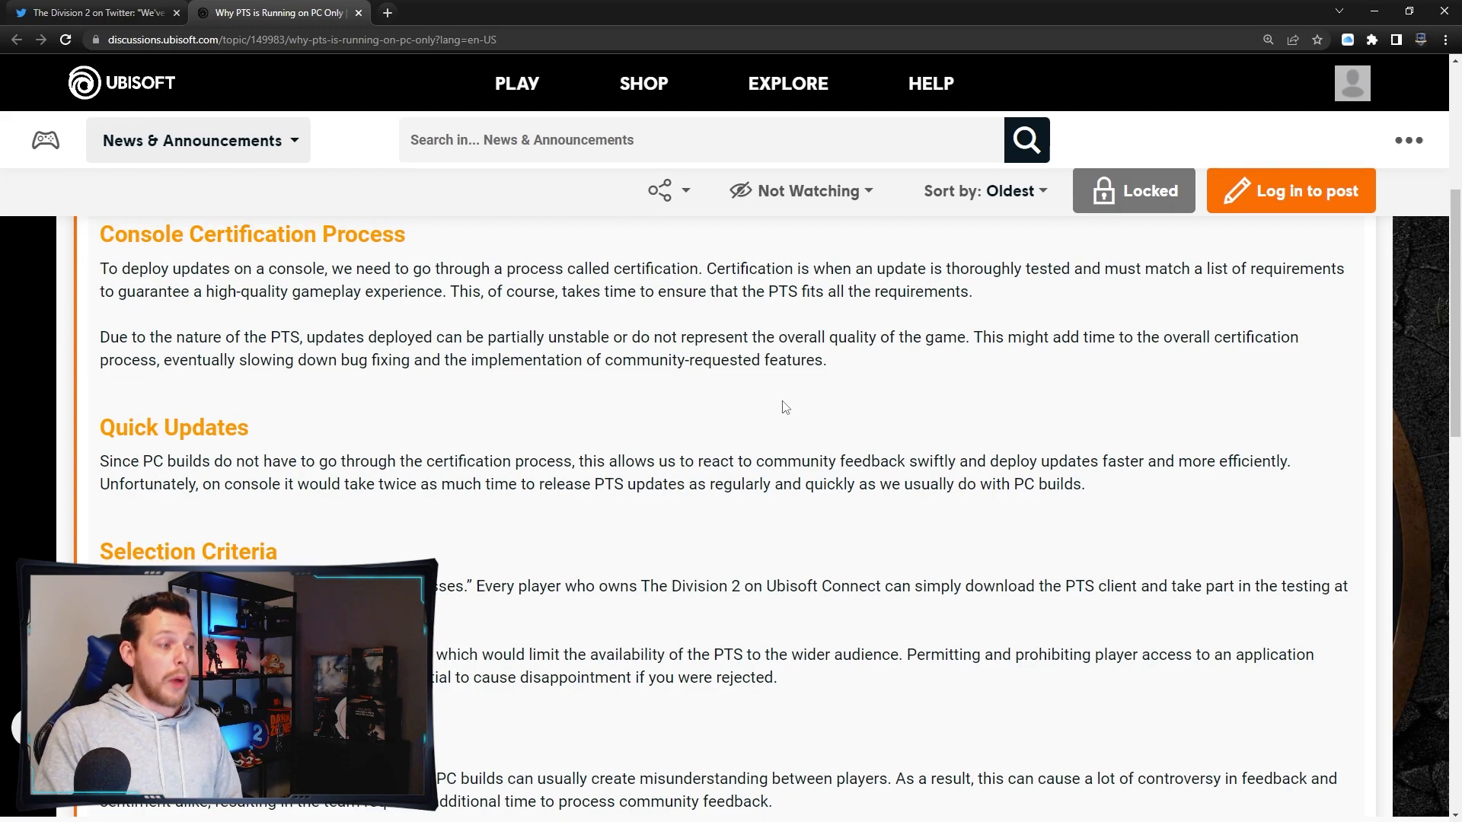
{"action": "scroll", "scroll_direction": "down", "scroll_amount": 3}
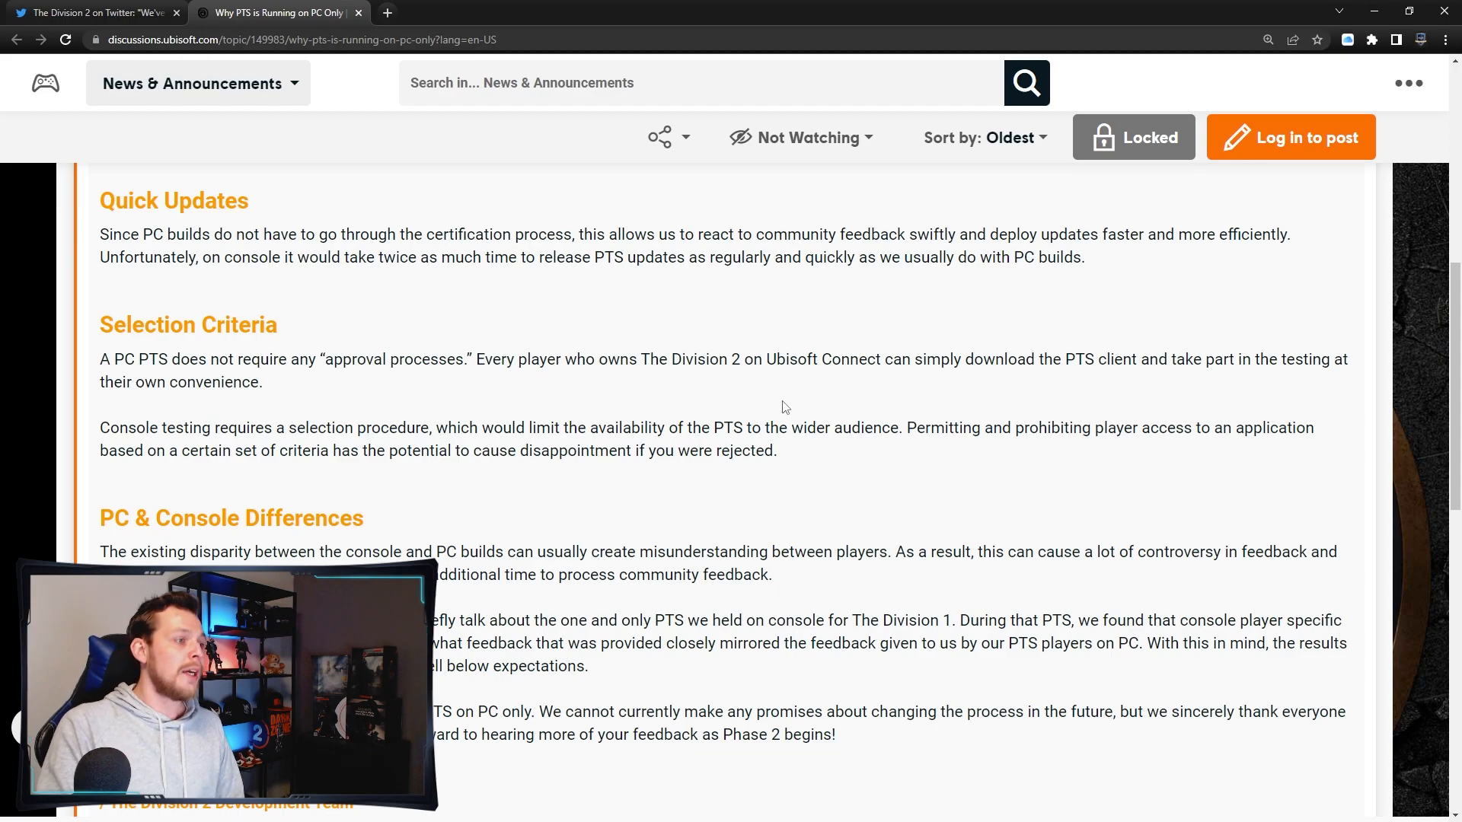
- Scroll to show Selection Criteria and the full PC & Console Differences section
{"action": "scroll", "scroll_direction": "down", "scroll_amount": 3}
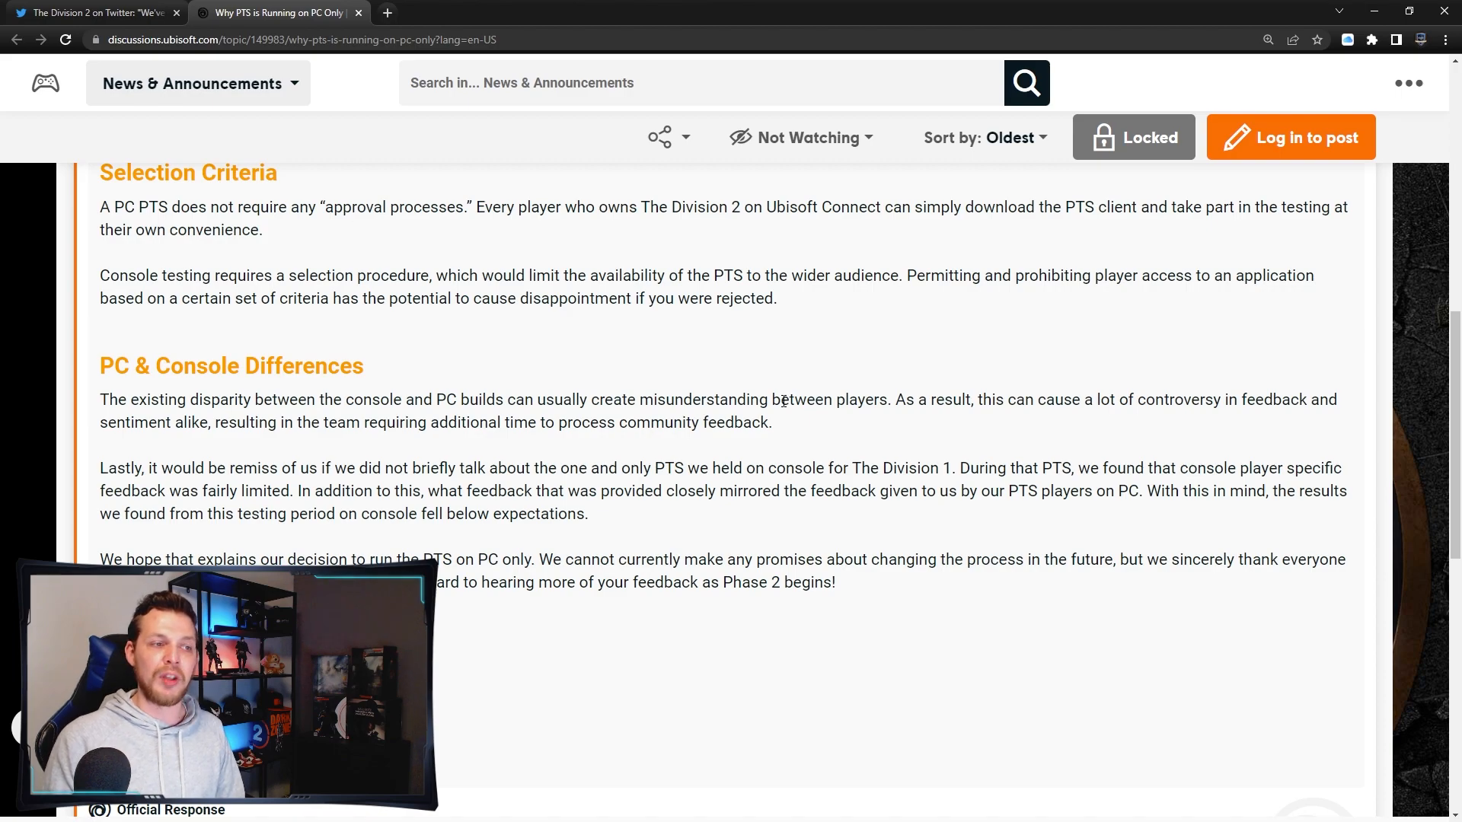
{"action": "scroll", "scroll_direction": "down", "scroll_amount": 3}
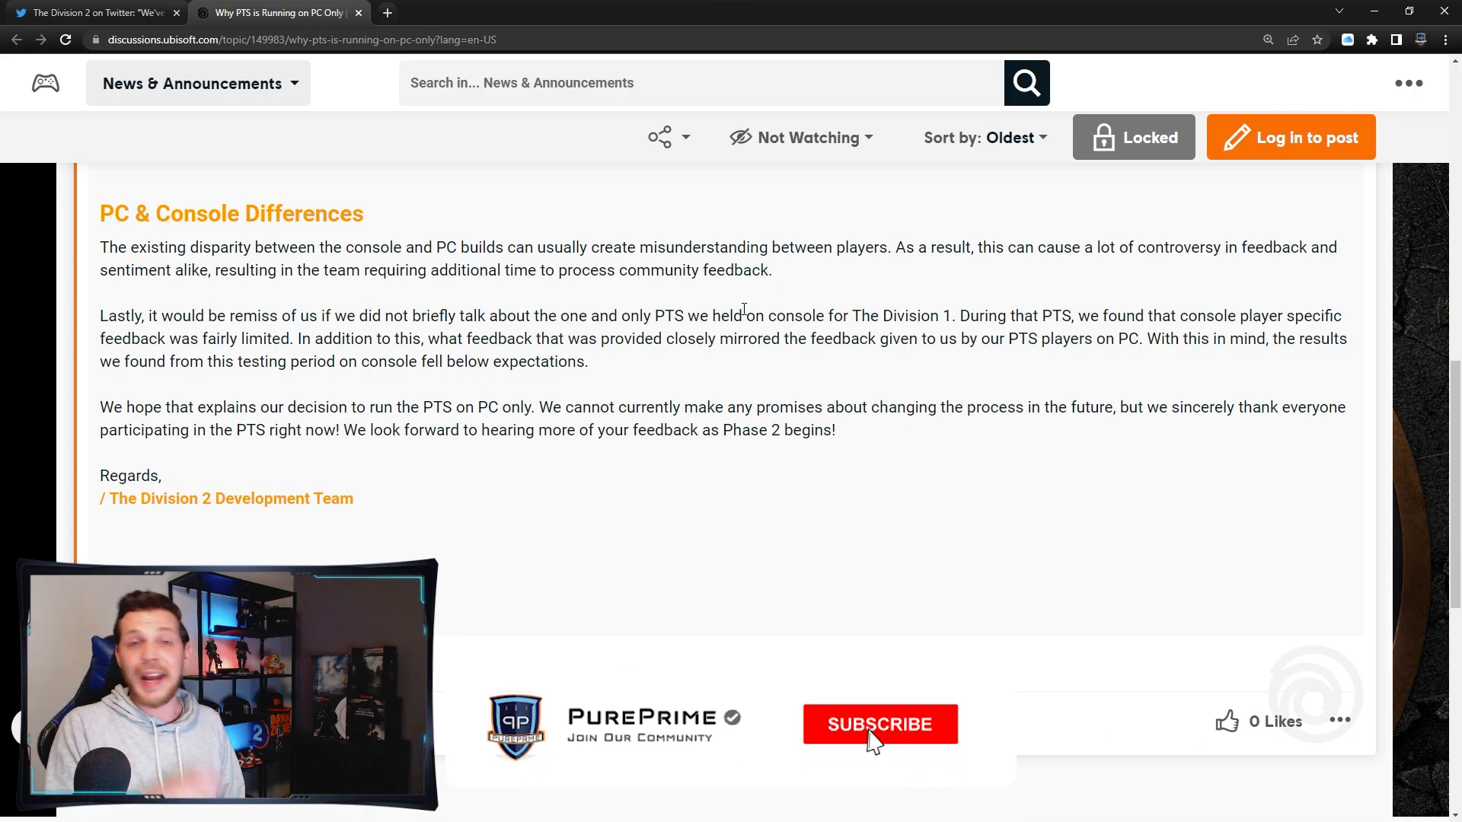
- Reach the post's closing 'Regards, The Division 2 Development Team' sign-off
{"action": "left_click", "coordinate": [879, 725]}
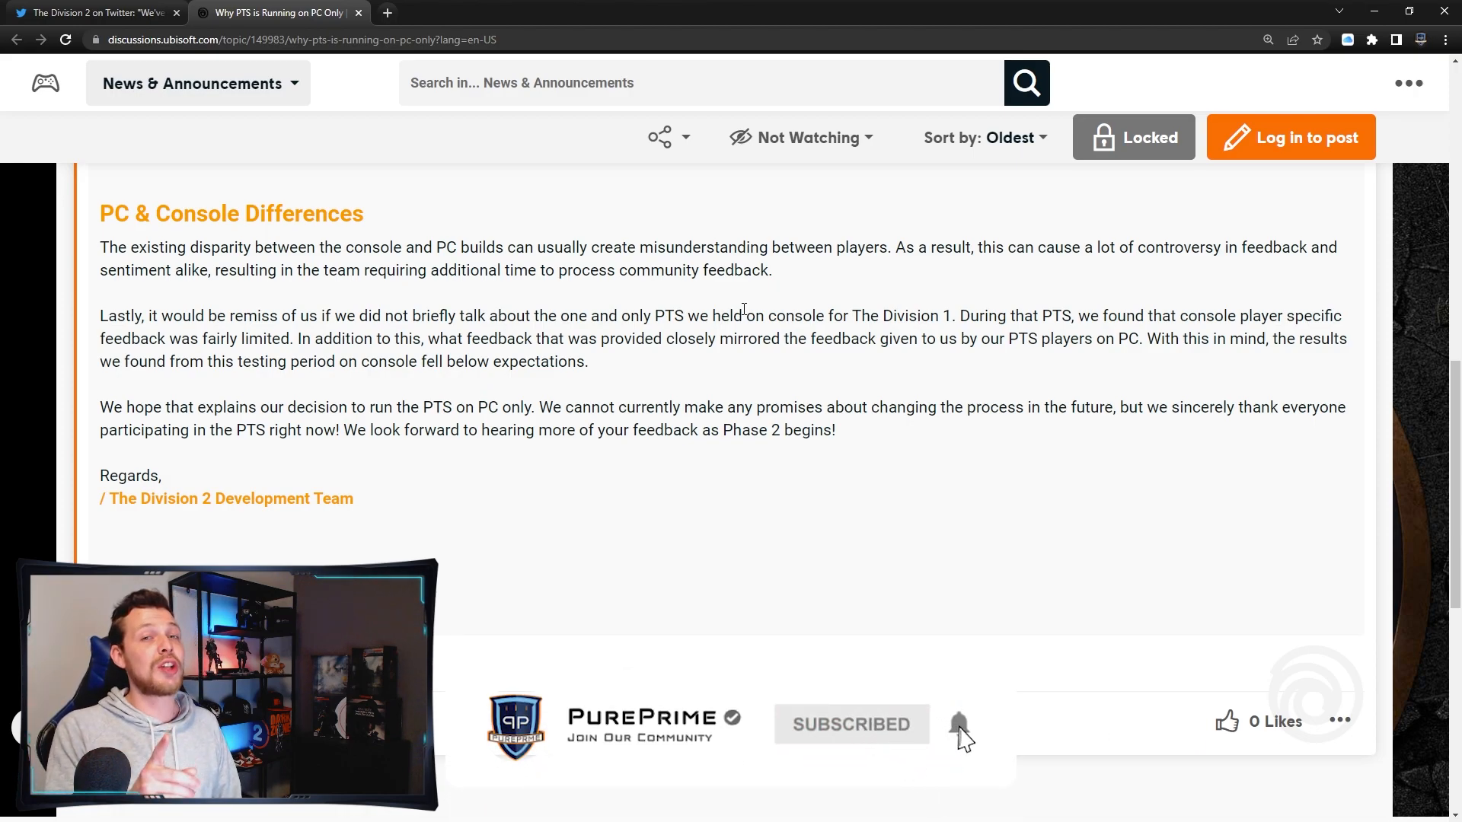